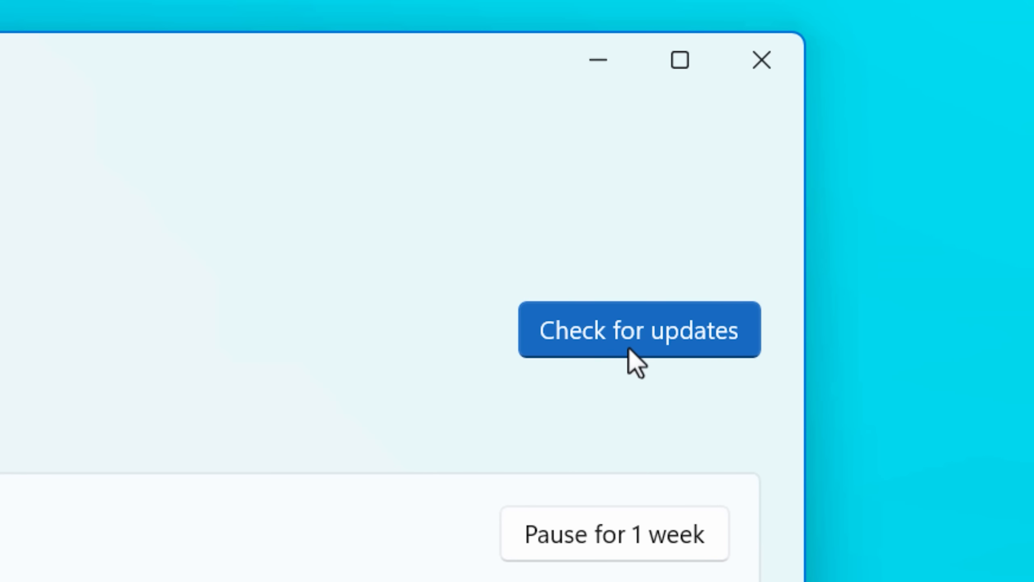
Check for available Windows updates on the Windows Update page
{"action": "left_click", "coordinate": [638, 332]}
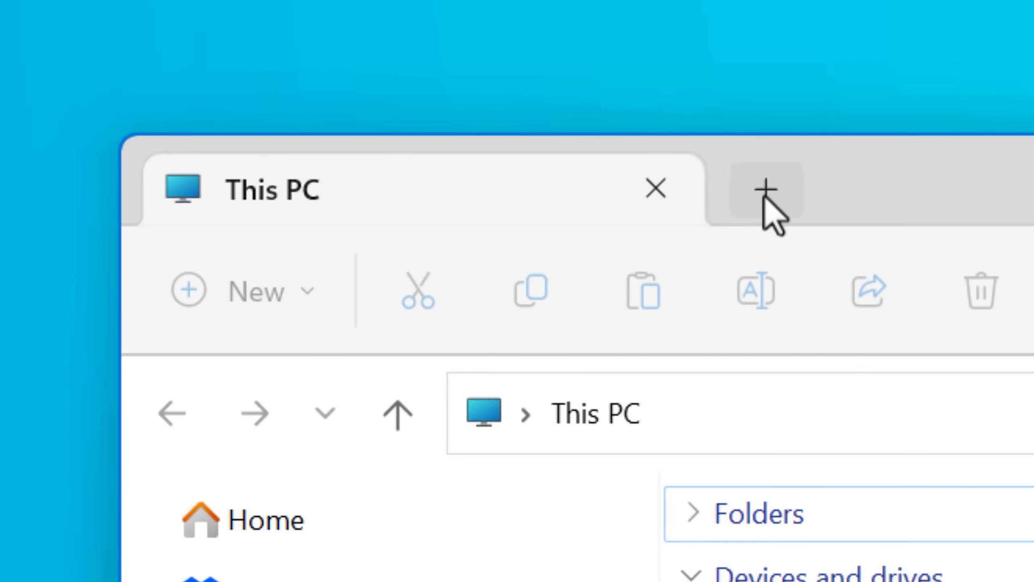
Add several new This PC tabs to the File Explorer window
{"action": "left_click", "coordinate": [765, 190]}
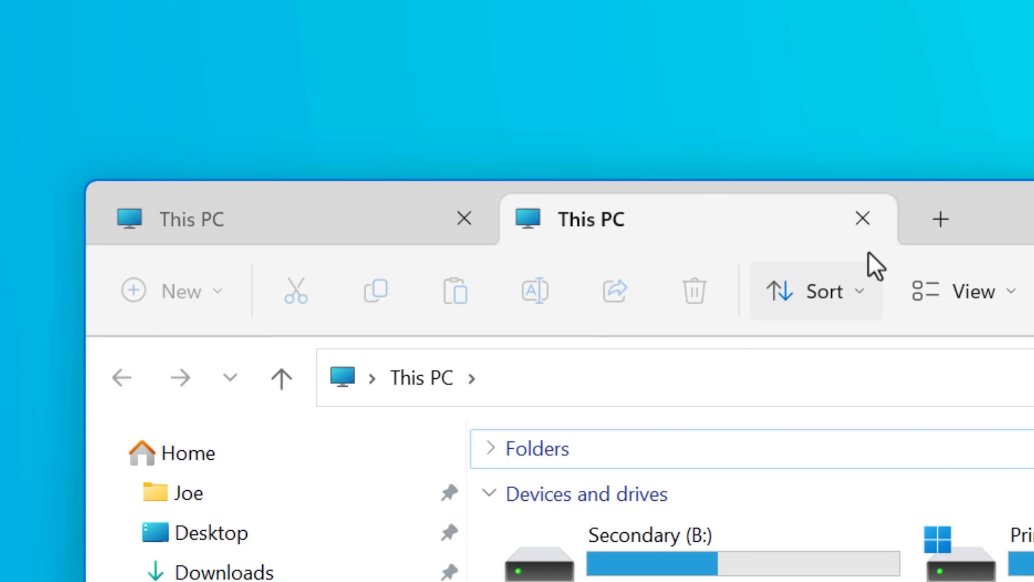
{"action": "left_click", "coordinate": [939, 219]}
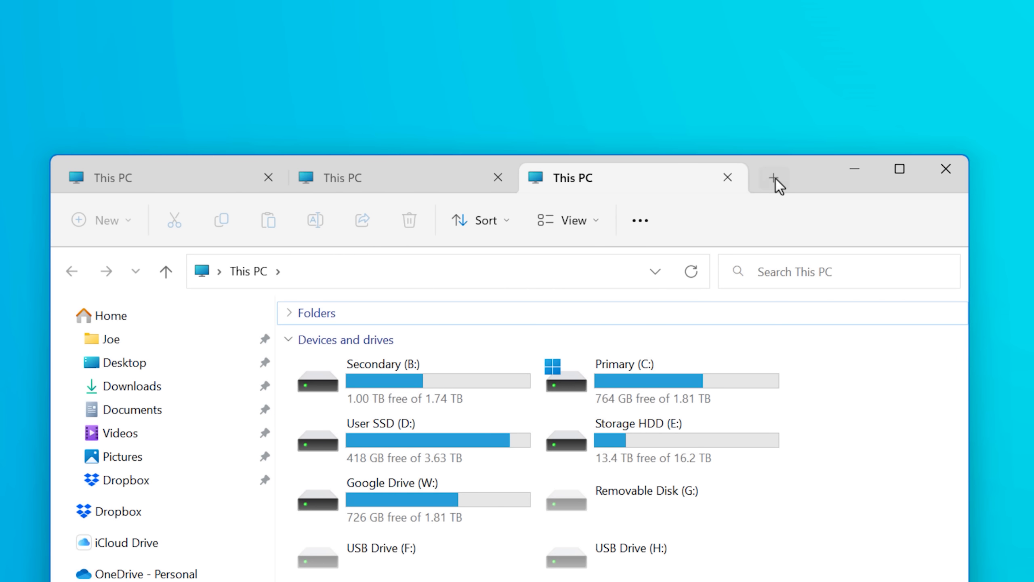
{"action": "left_click", "coordinate": [774, 177]}
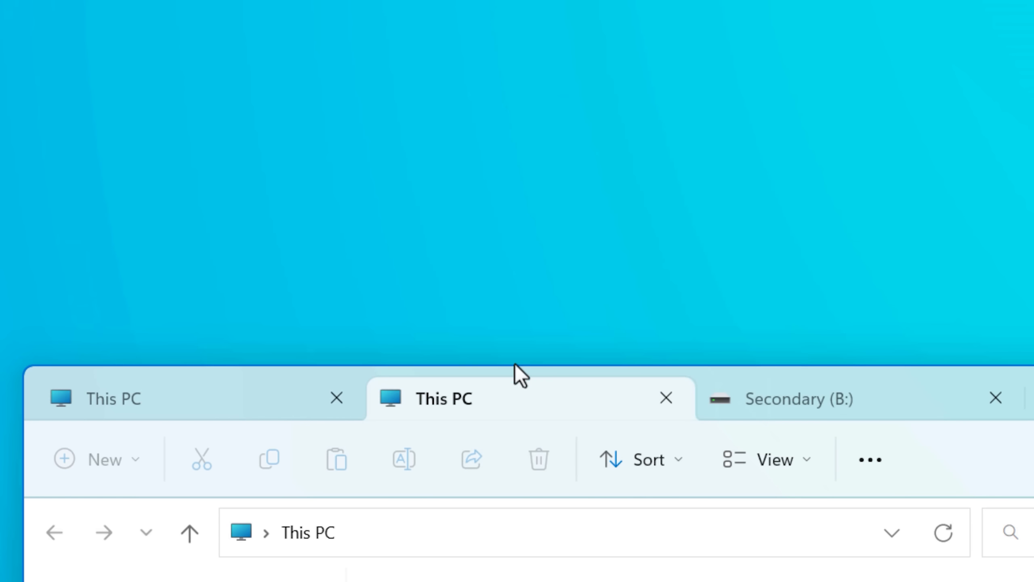
{"action": "mouse_move", "coordinate": [482, 322]}
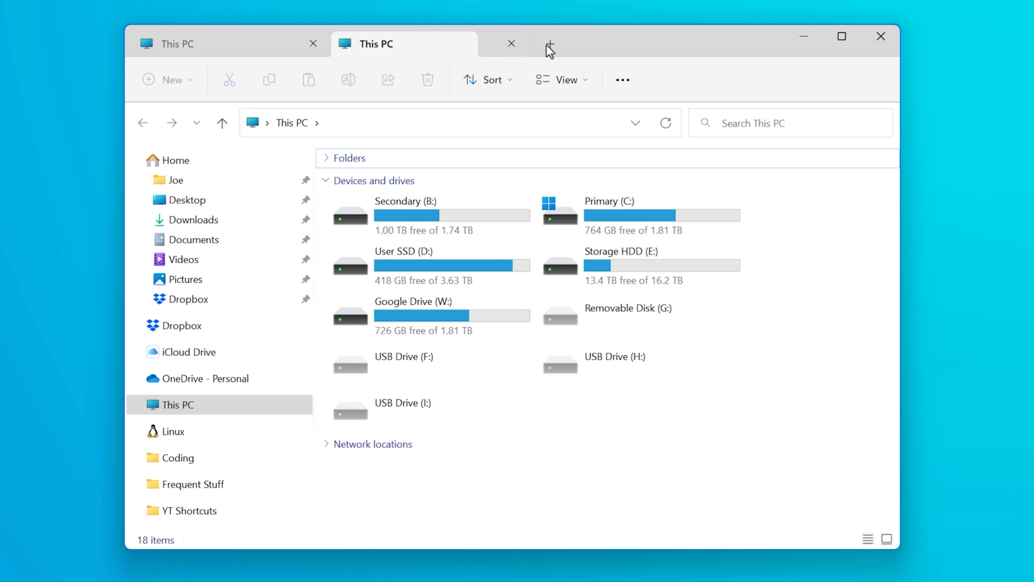
{"action": "left_click", "coordinate": [511, 43]}
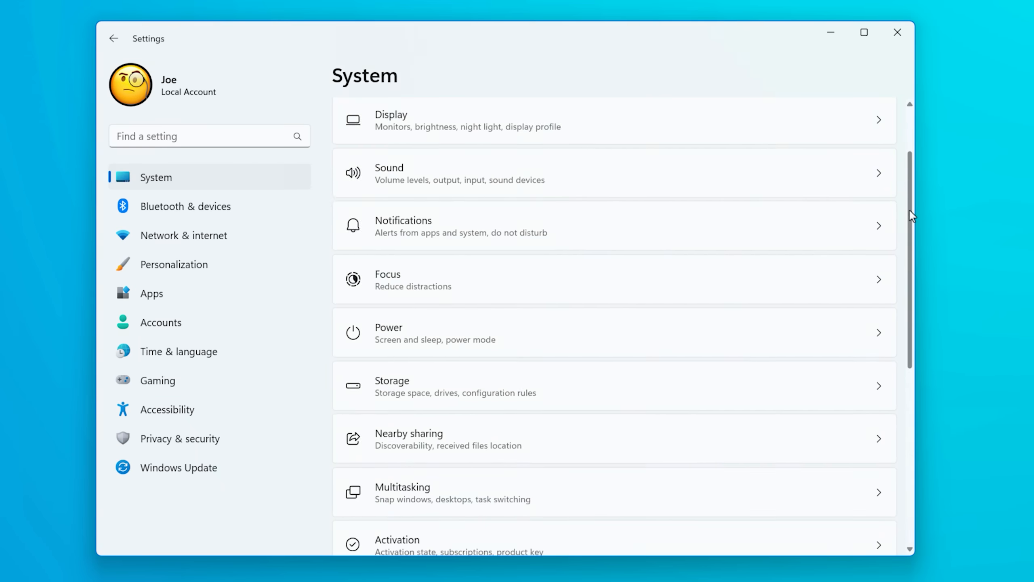
Reveal the Suggested actions toggle, switched On, lower on the Clipboard page
{"action": "scroll", "scroll_direction": "down", "scroll_amount": 3}
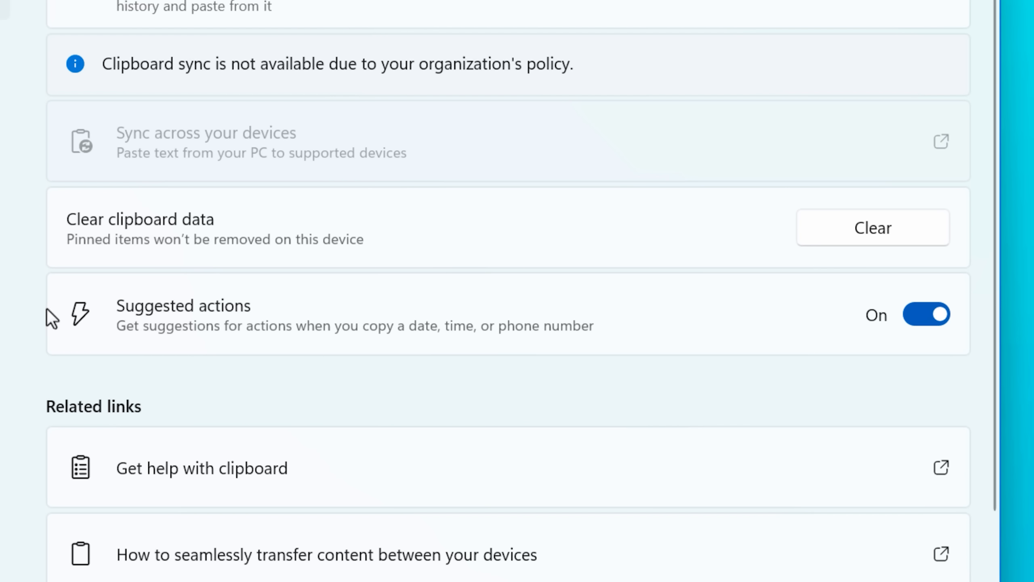
{"action": "mouse_move", "coordinate": [385, 368]}
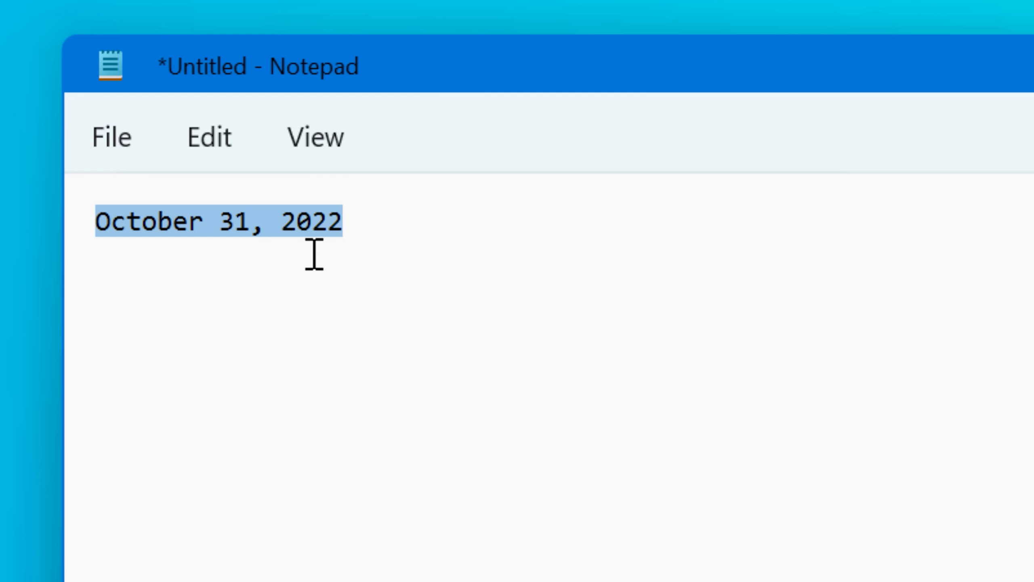
{"action": "right_click", "coordinate": [311, 257]}
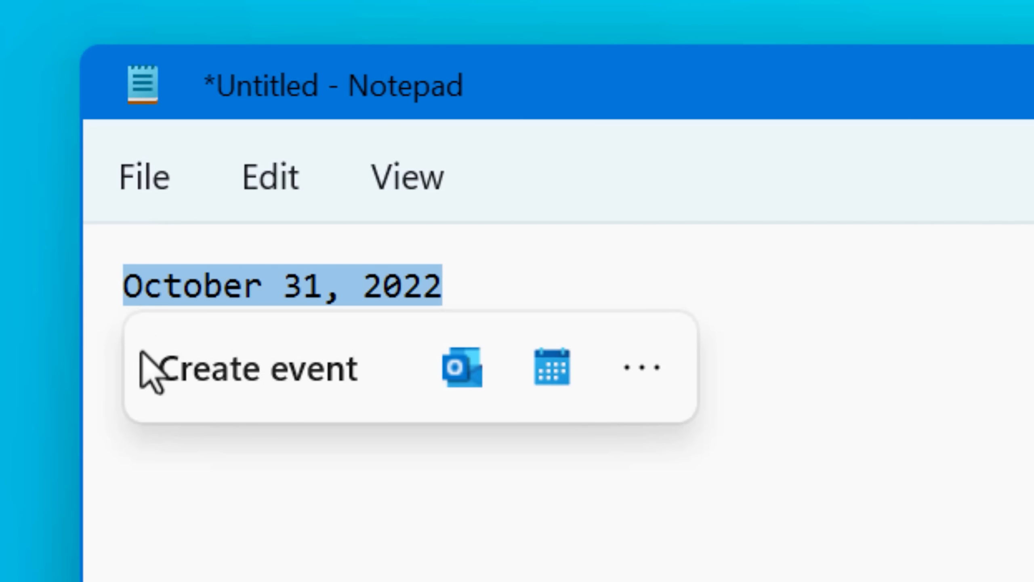
{"action": "mouse_move", "coordinate": [462, 373]}
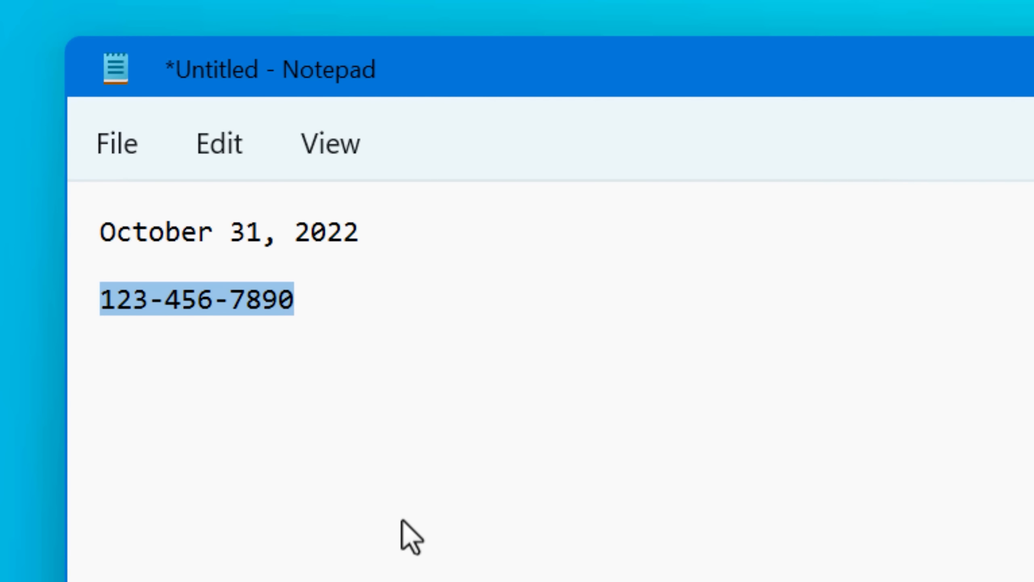
{"action": "mouse_move", "coordinate": [259, 313]}
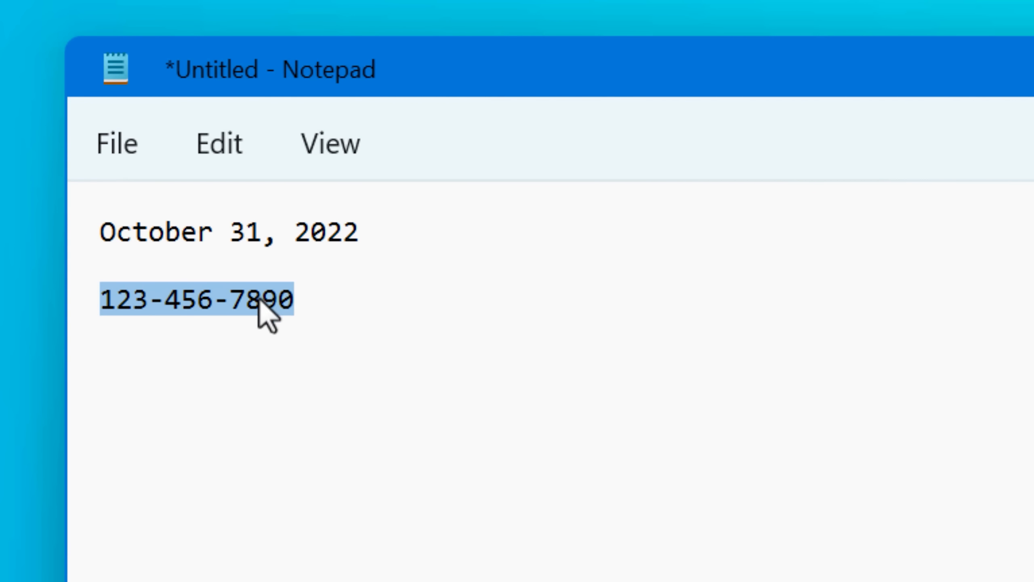
{"action": "mouse_move", "coordinate": [343, 421]}
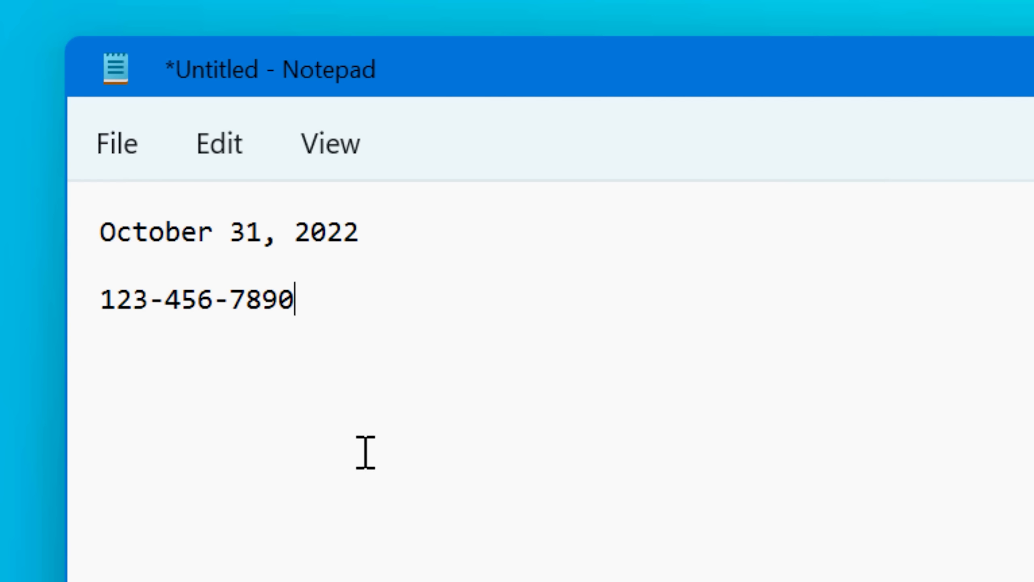
{"action": "right_click", "coordinate": [194, 304]}
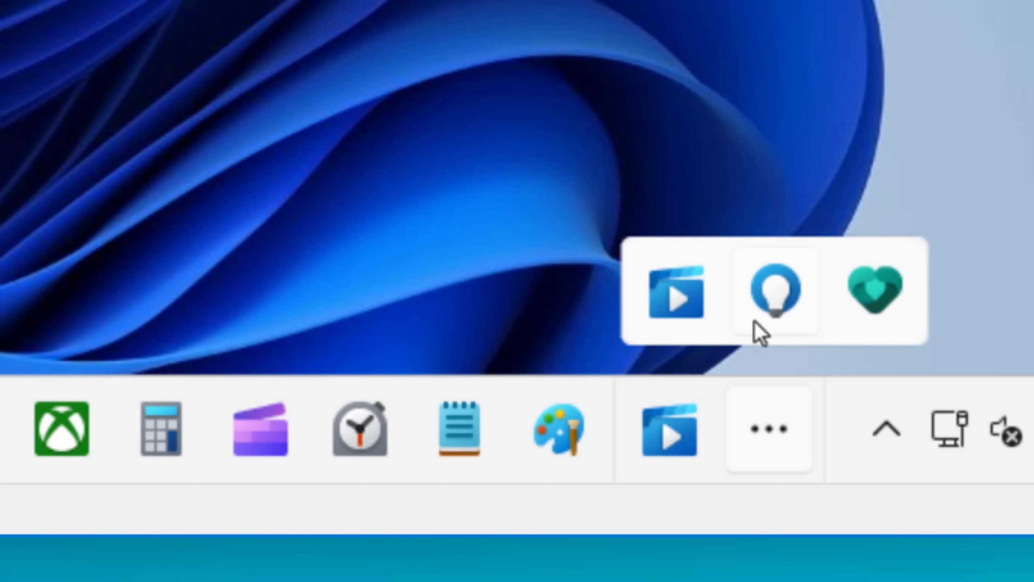
{"action": "mouse_move", "coordinate": [766, 462]}
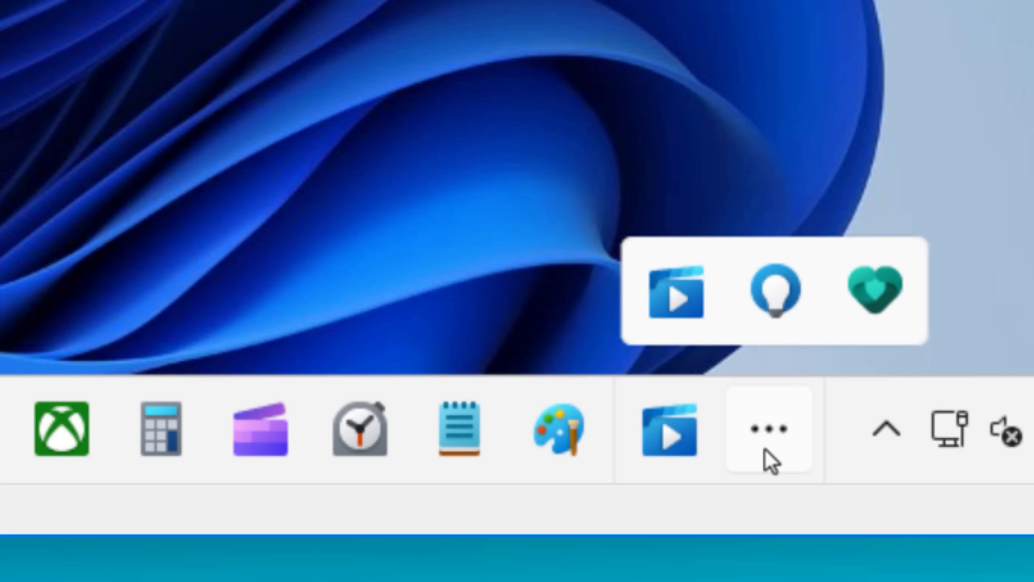
{"action": "mouse_move", "coordinate": [781, 386]}
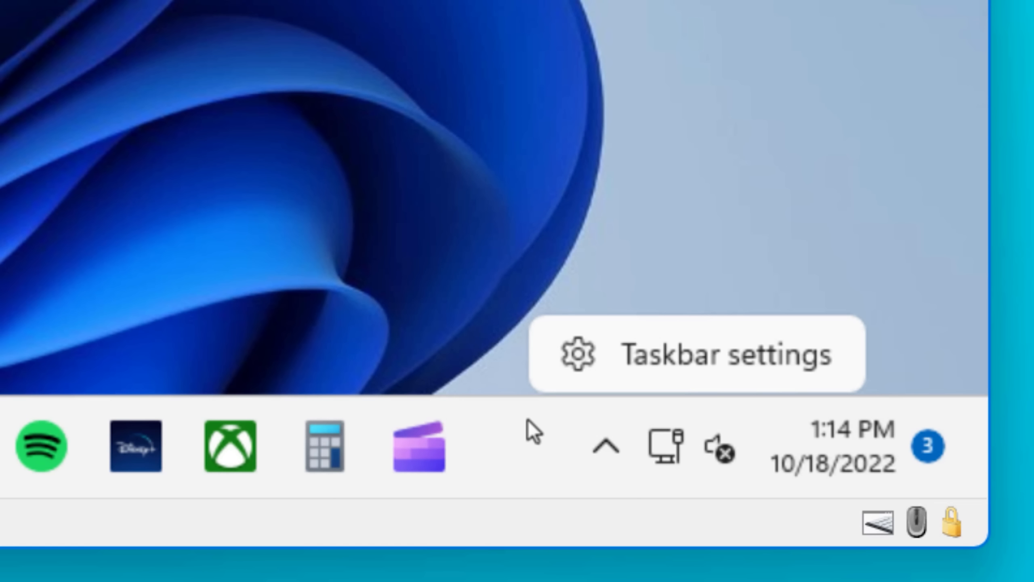
{"action": "mouse_move", "coordinate": [527, 443]}
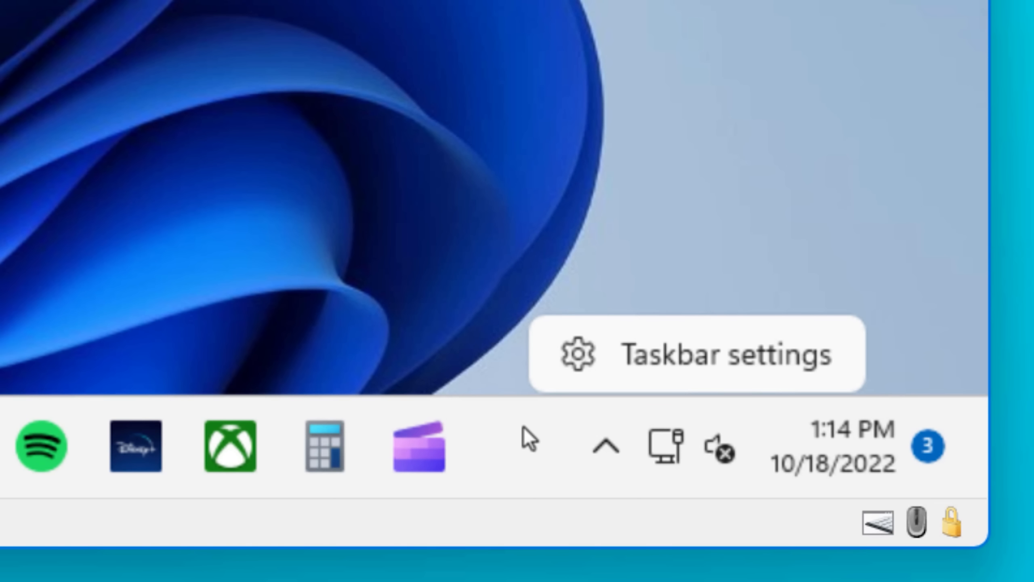
{"action": "mouse_move", "coordinate": [503, 458]}
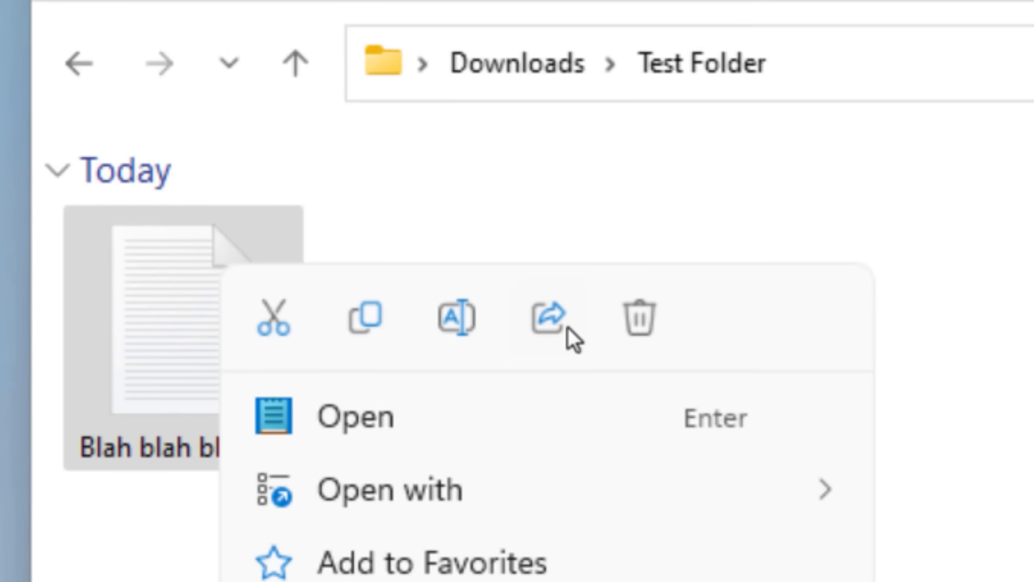
{"action": "mouse_move", "coordinate": [545, 323]}
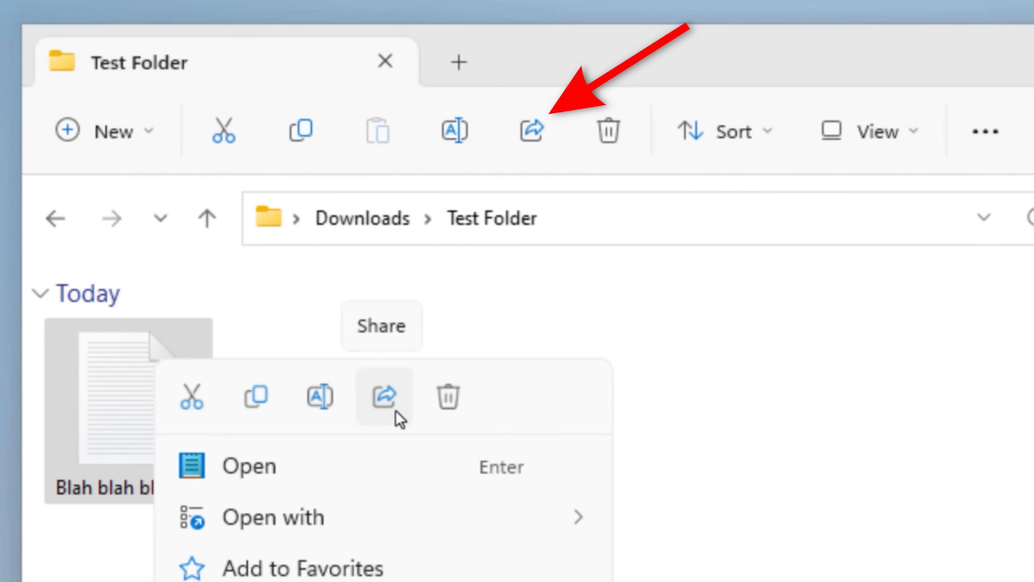
Share the text file and list nearby sharing audiences: Everyone, My devices, Sharing off
{"action": "left_click", "coordinate": [383, 399]}
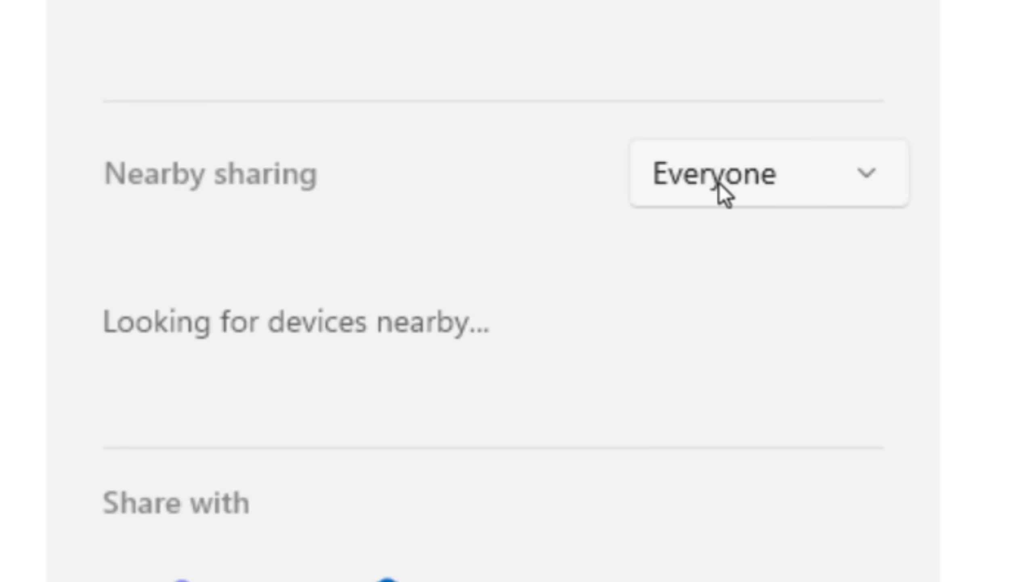
{"action": "left_click", "coordinate": [763, 177]}
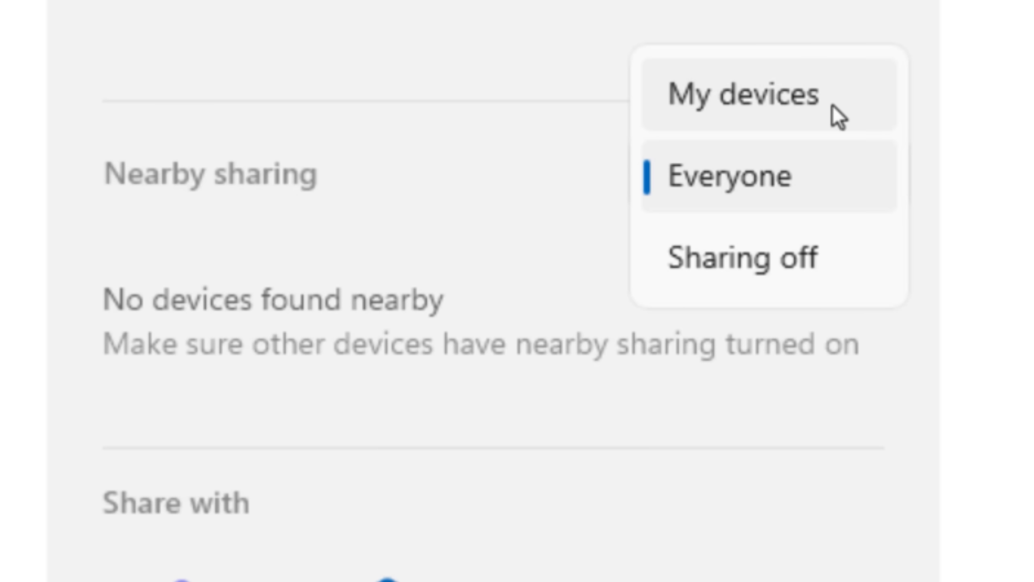
{"action": "mouse_move", "coordinate": [833, 199]}
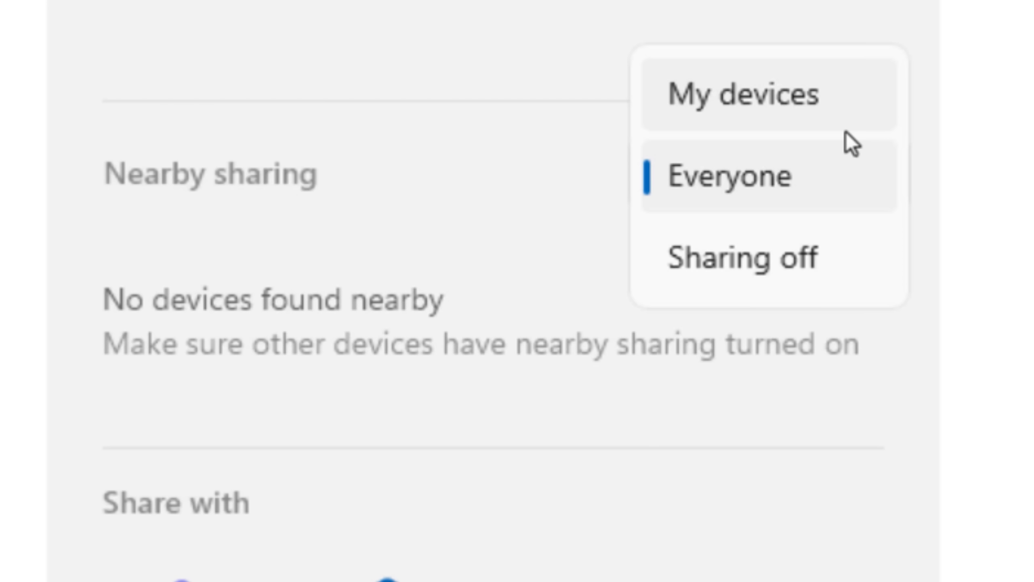
{"action": "mouse_move", "coordinate": [853, 157]}
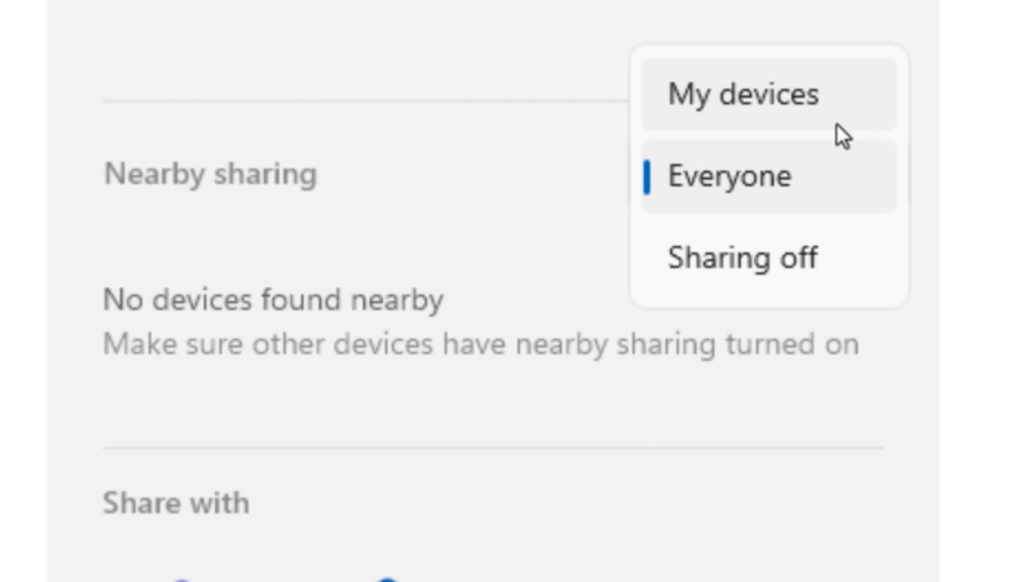
{"action": "mouse_move", "coordinate": [826, 232]}
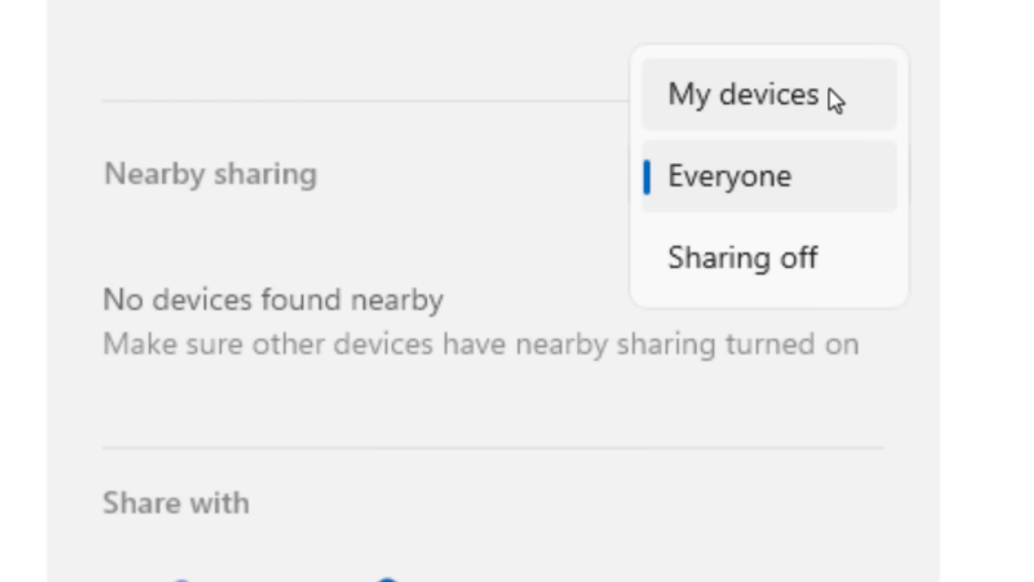
{"action": "mouse_move", "coordinate": [850, 201]}
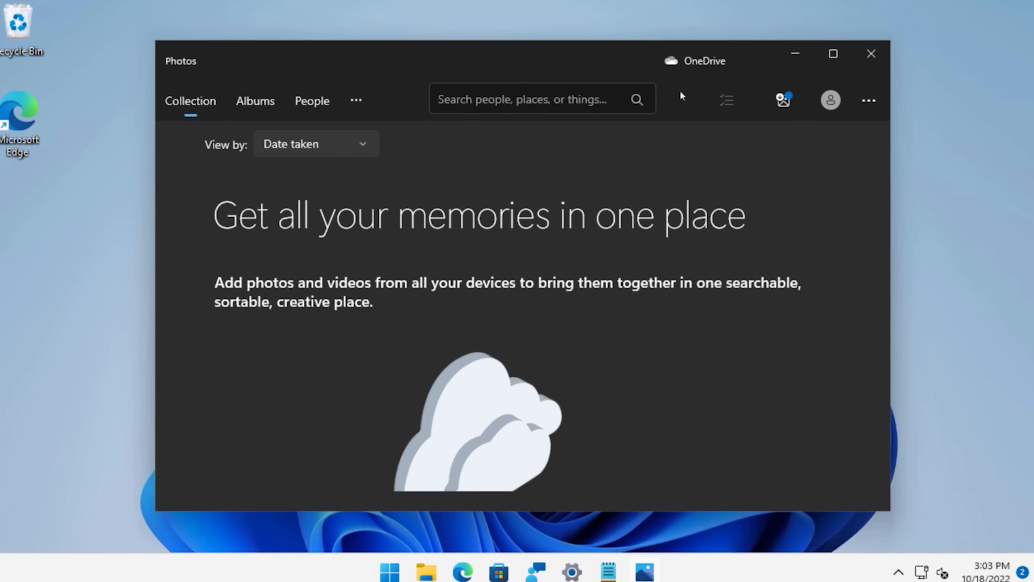
Reach the Photos settings page with its Join Photos preview section
{"action": "left_click", "coordinate": [868, 100]}
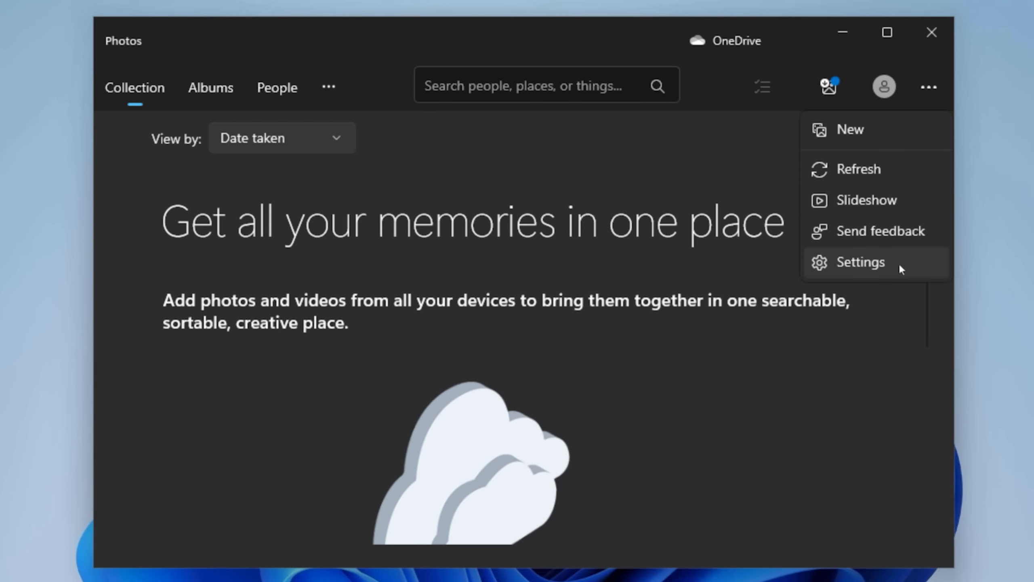
{"action": "left_click", "coordinate": [861, 262]}
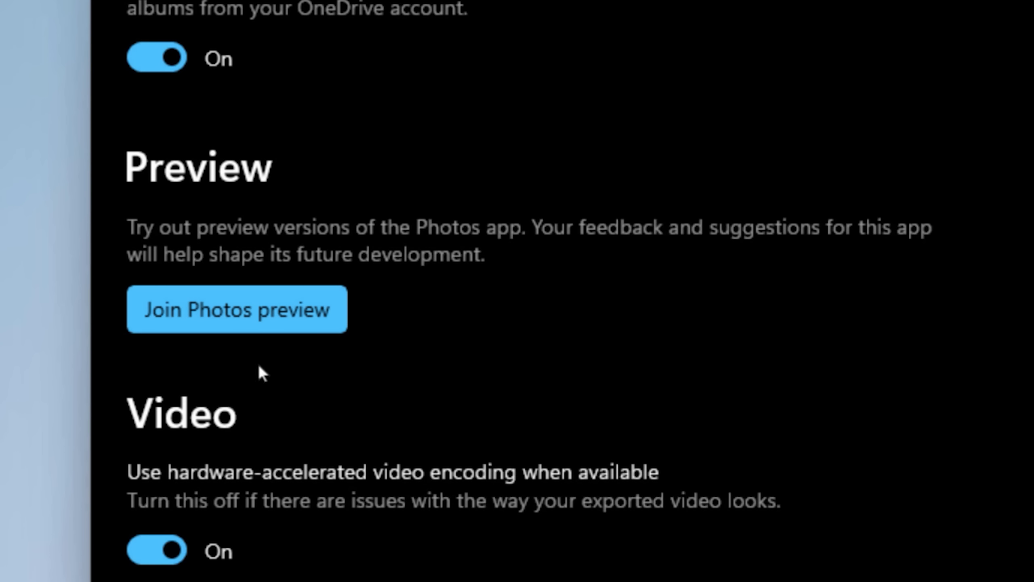
{"action": "mouse_move", "coordinate": [237, 333]}
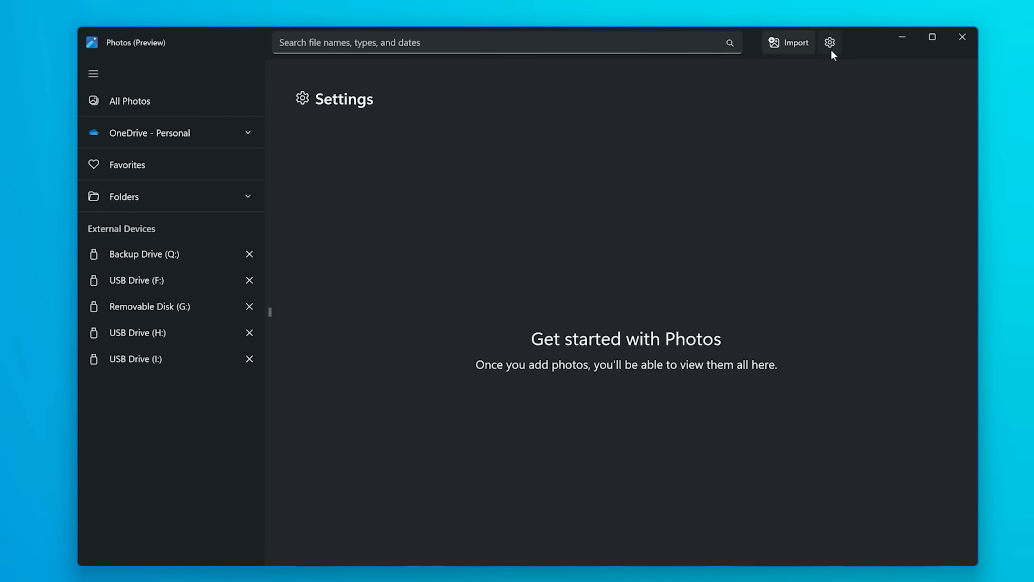
Show the settings page of the new Photos (Preview) app
{"action": "left_click", "coordinate": [829, 42]}
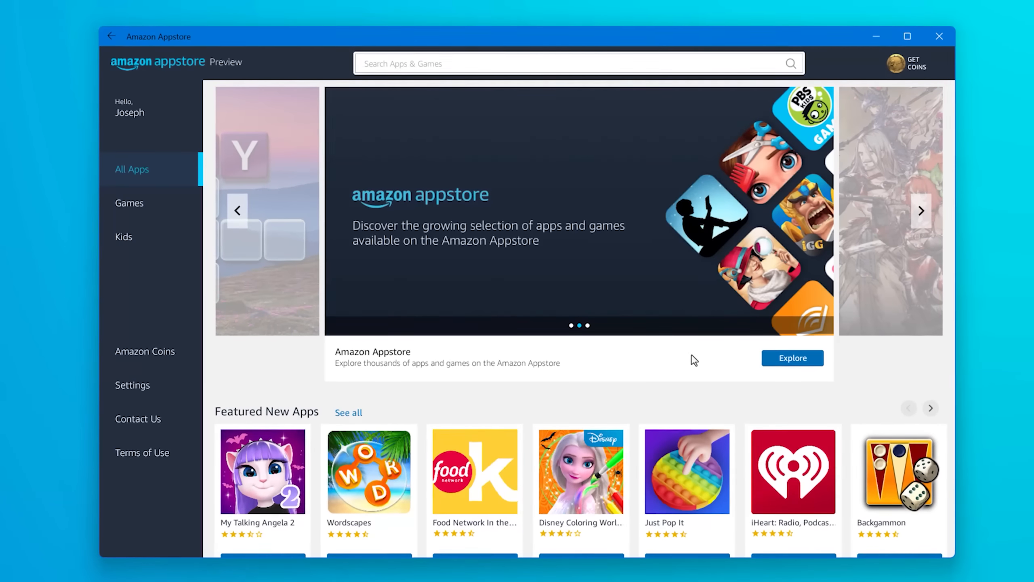
{"action": "scroll", "scroll_direction": "down", "scroll_amount": 3}
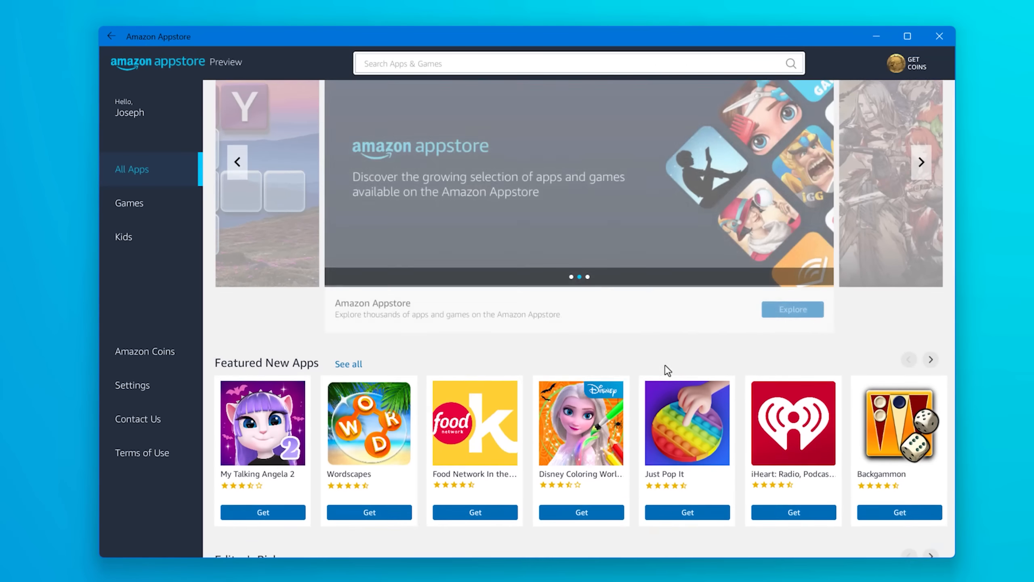
{"action": "scroll", "scroll_direction": "down", "scroll_amount": 3}
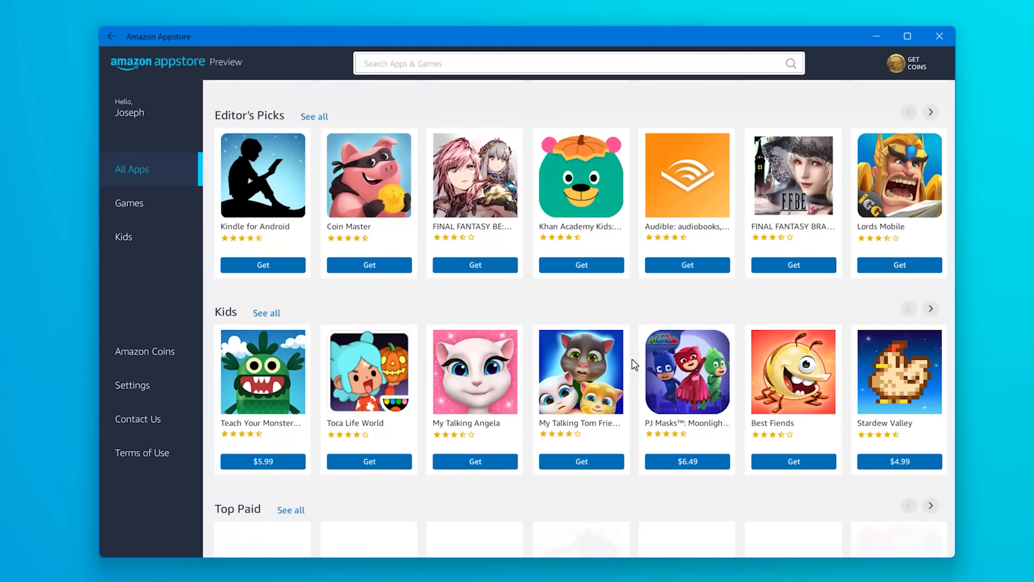
{"action": "scroll", "scroll_direction": "down", "scroll_amount": 3}
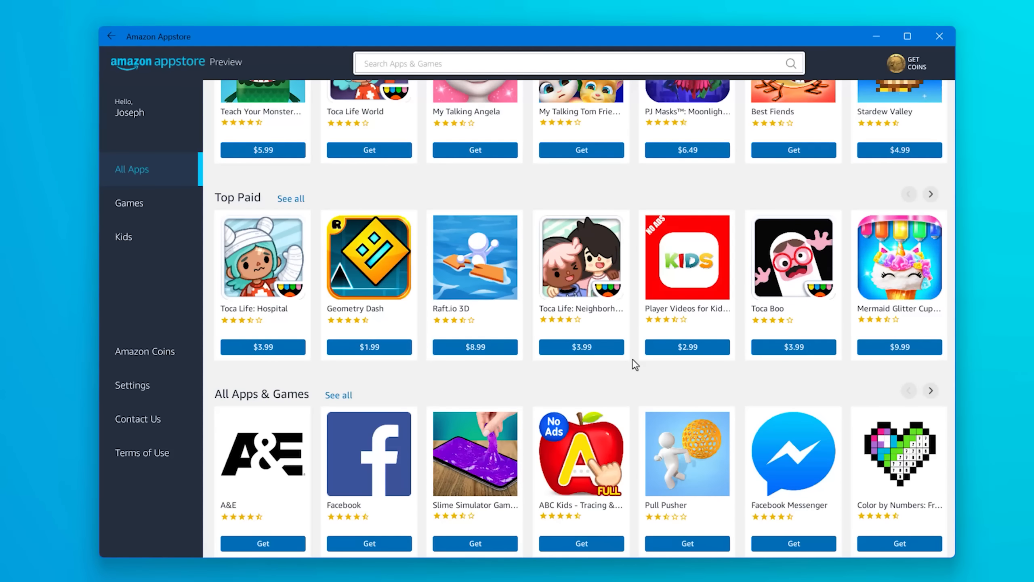
{"action": "scroll", "scroll_direction": "down", "scroll_amount": 3}
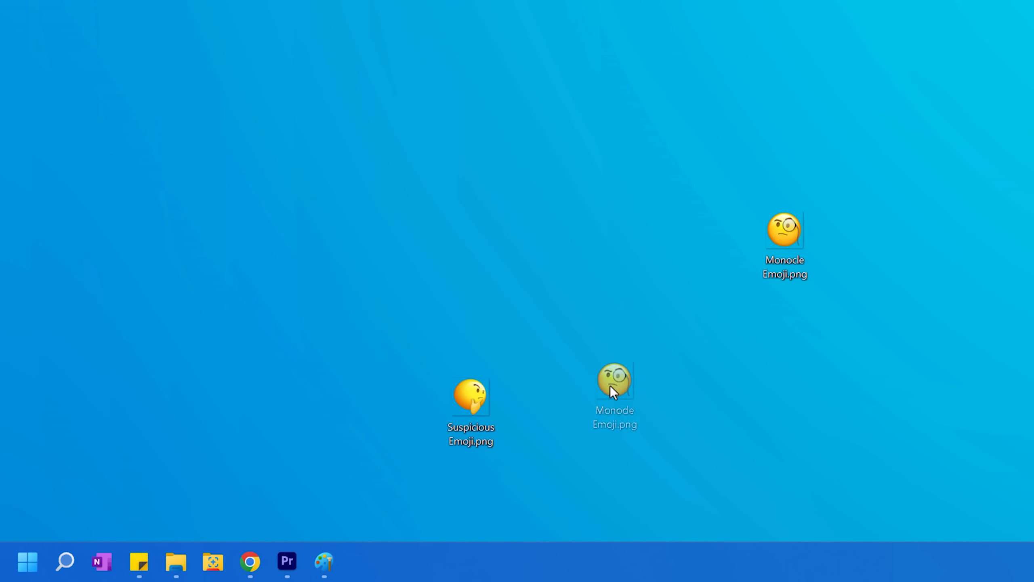
View the monocle emoji image, then switch Snipping Tool to screen recording ready at 00:00:00
{"action": "double_click", "coordinate": [471, 394]}
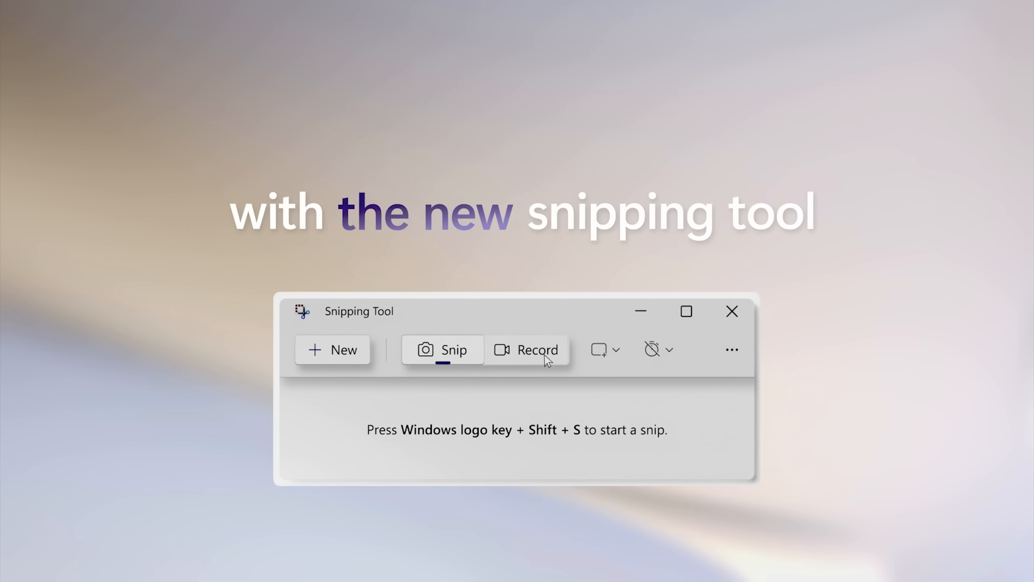
{"action": "left_click", "coordinate": [537, 350]}
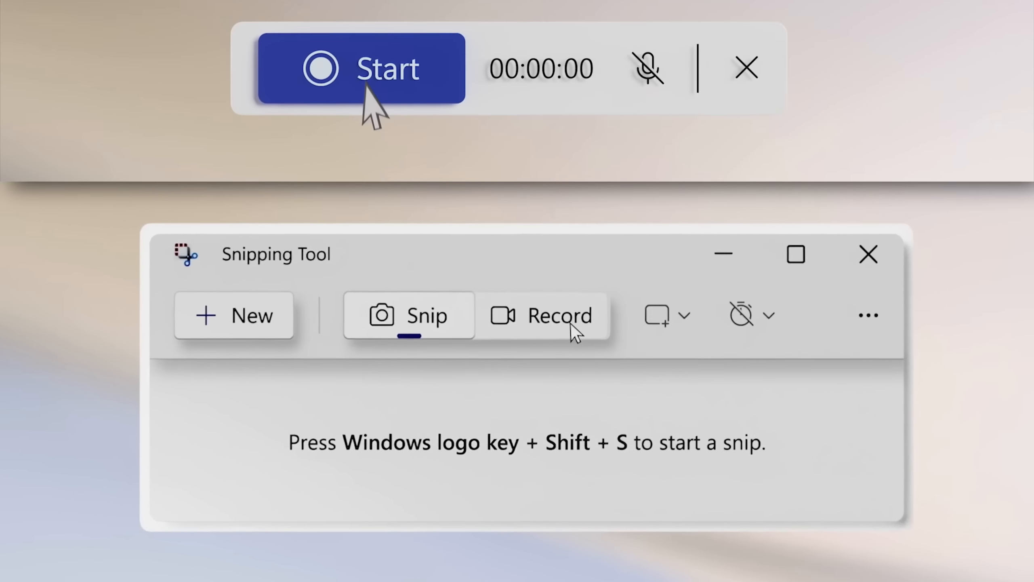